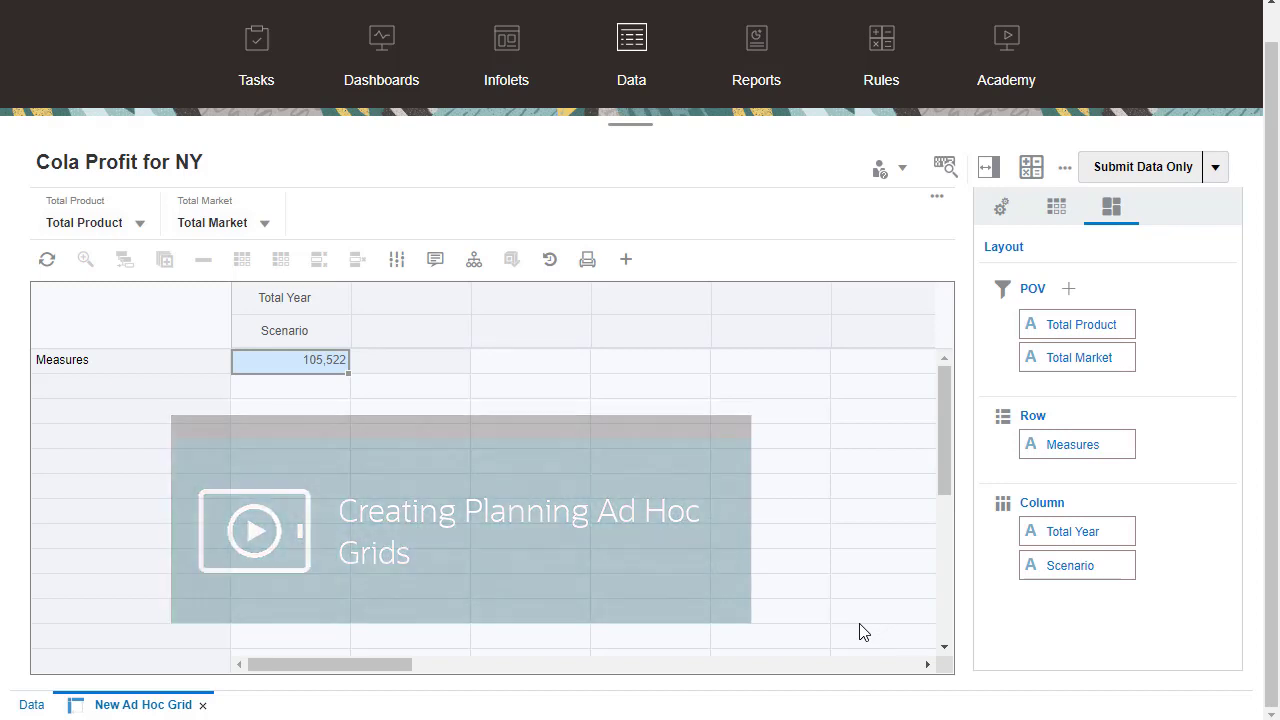
Pivot the Total Year column dimension into the point of view.
{"action": "right_click", "coordinate": [284, 297]}
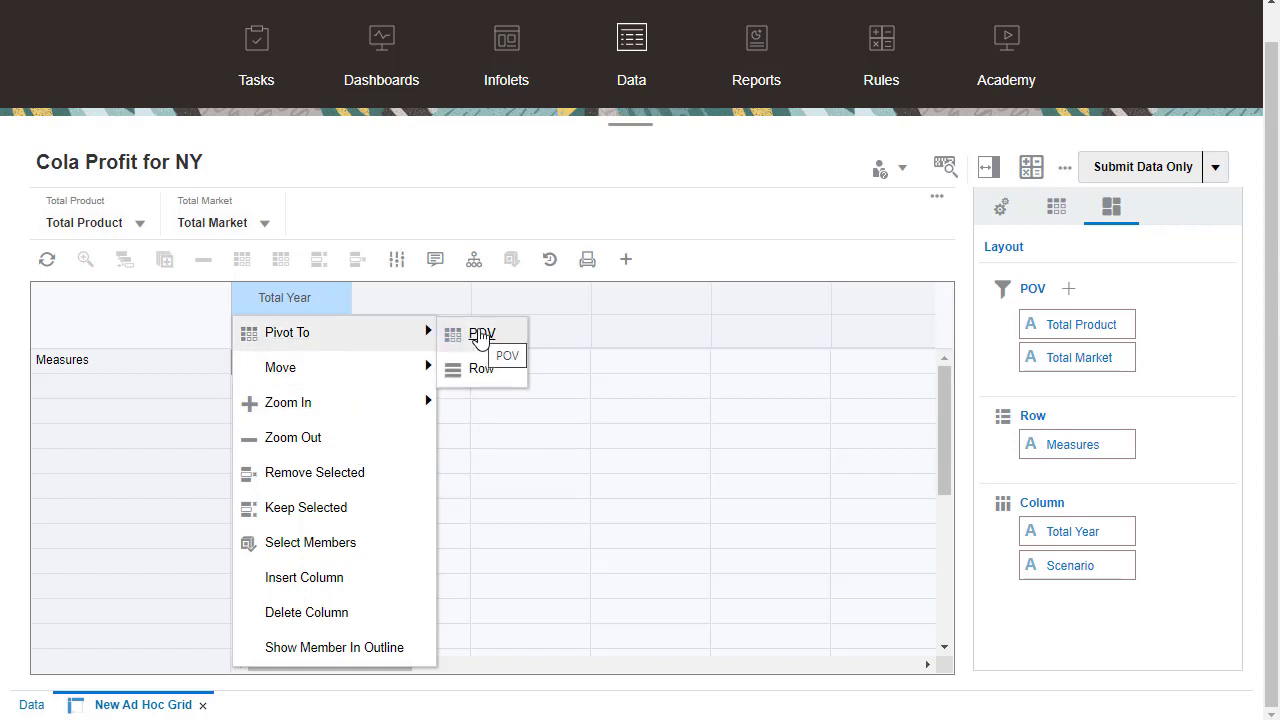
{"action": "left_click", "coordinate": [482, 333]}
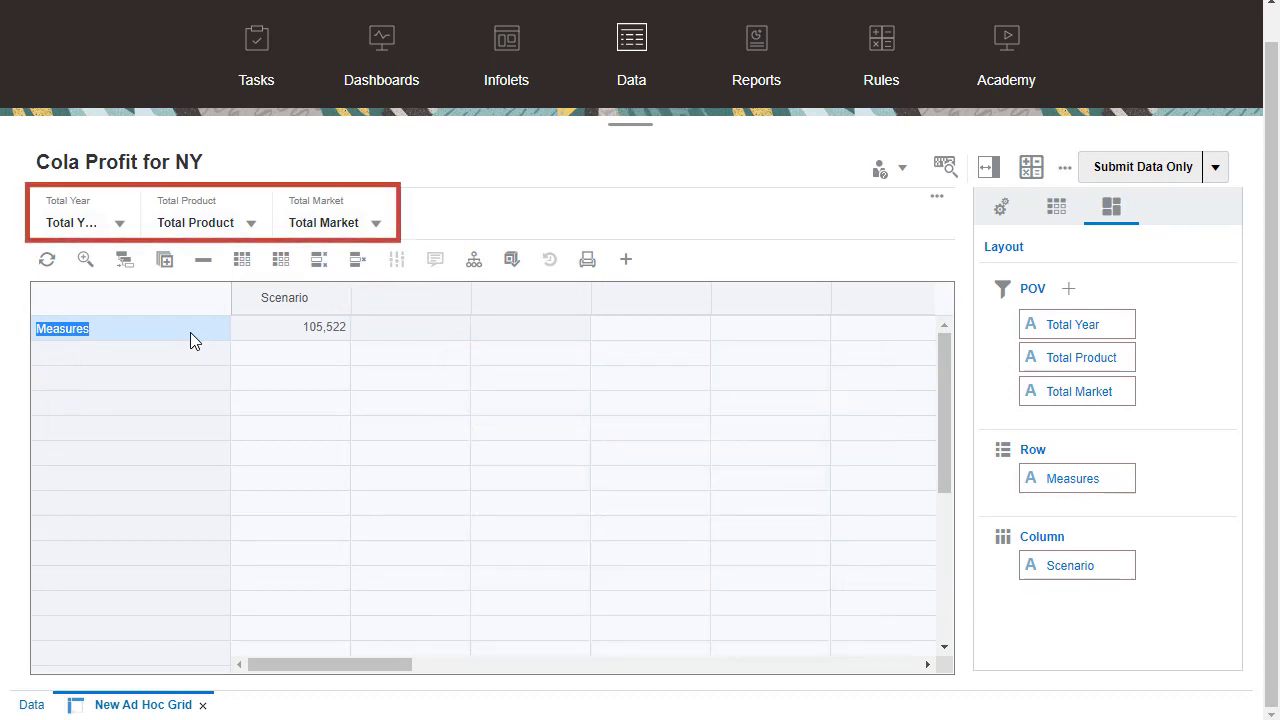
Set the POV year to Jan and market to New York via Member Selector.
{"action": "left_click", "coordinate": [119, 222]}
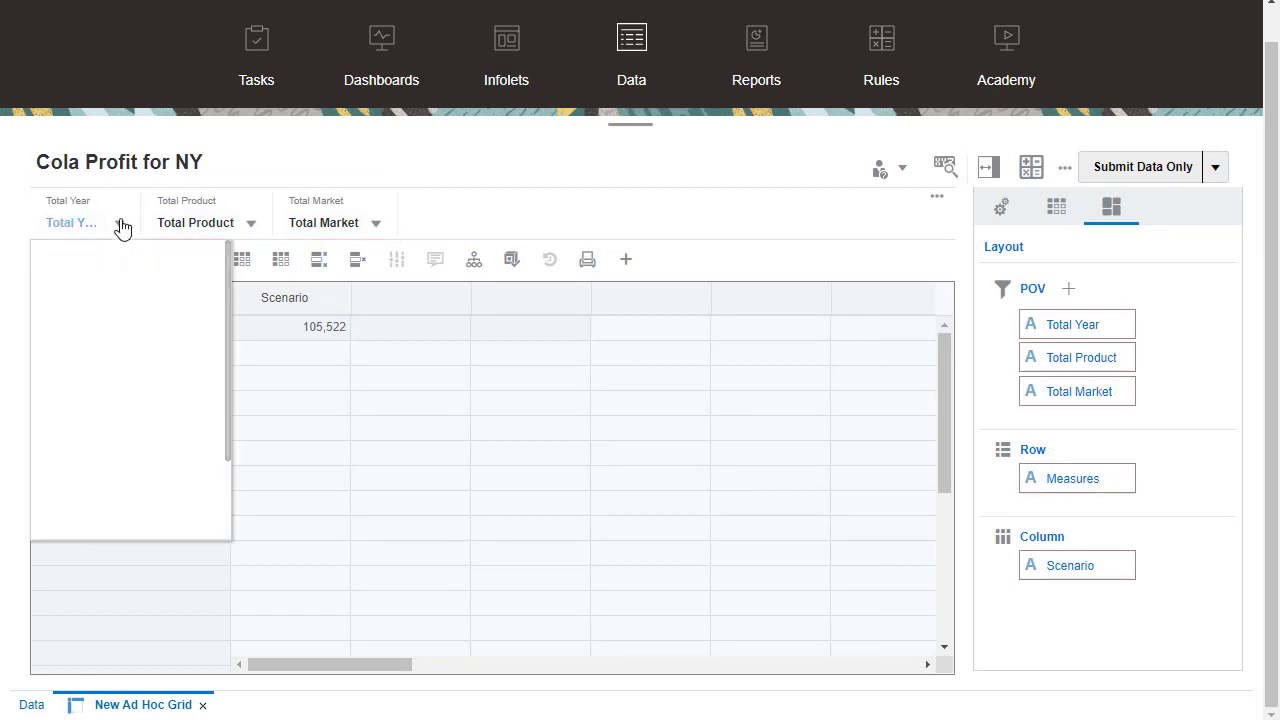
{"action": "left_click", "coordinate": [122, 223]}
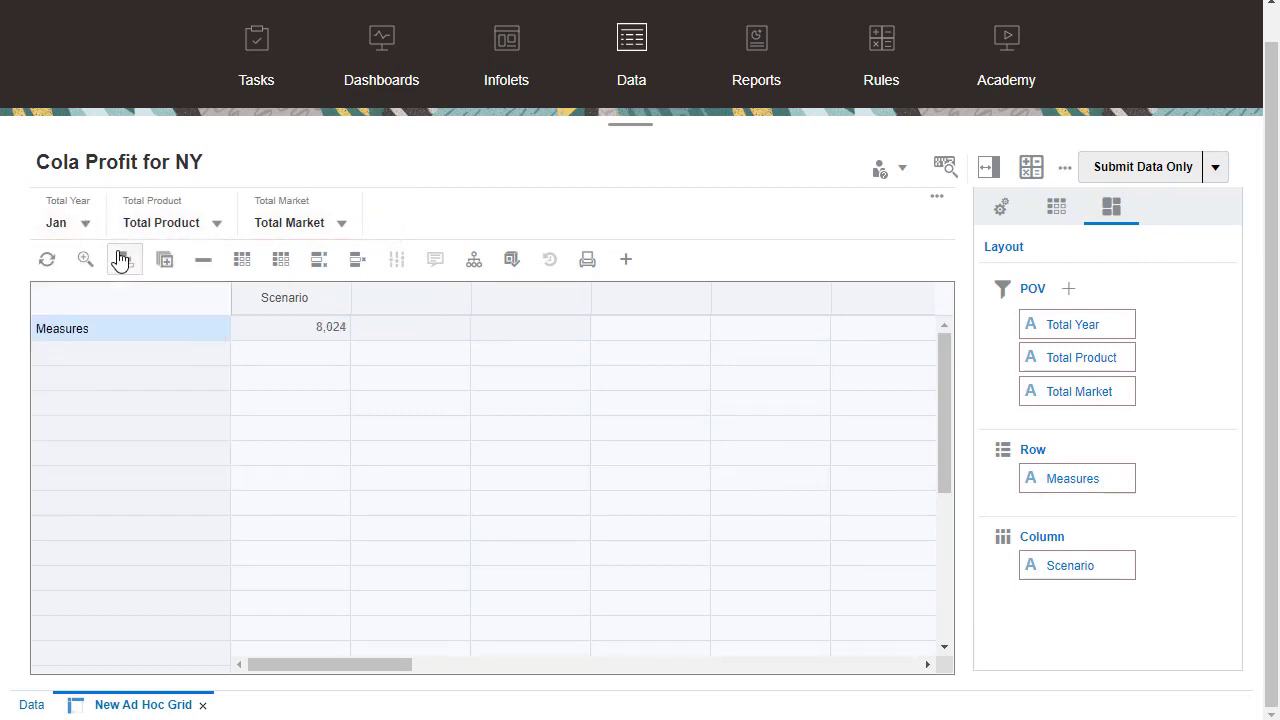
{"action": "left_click", "coordinate": [340, 222]}
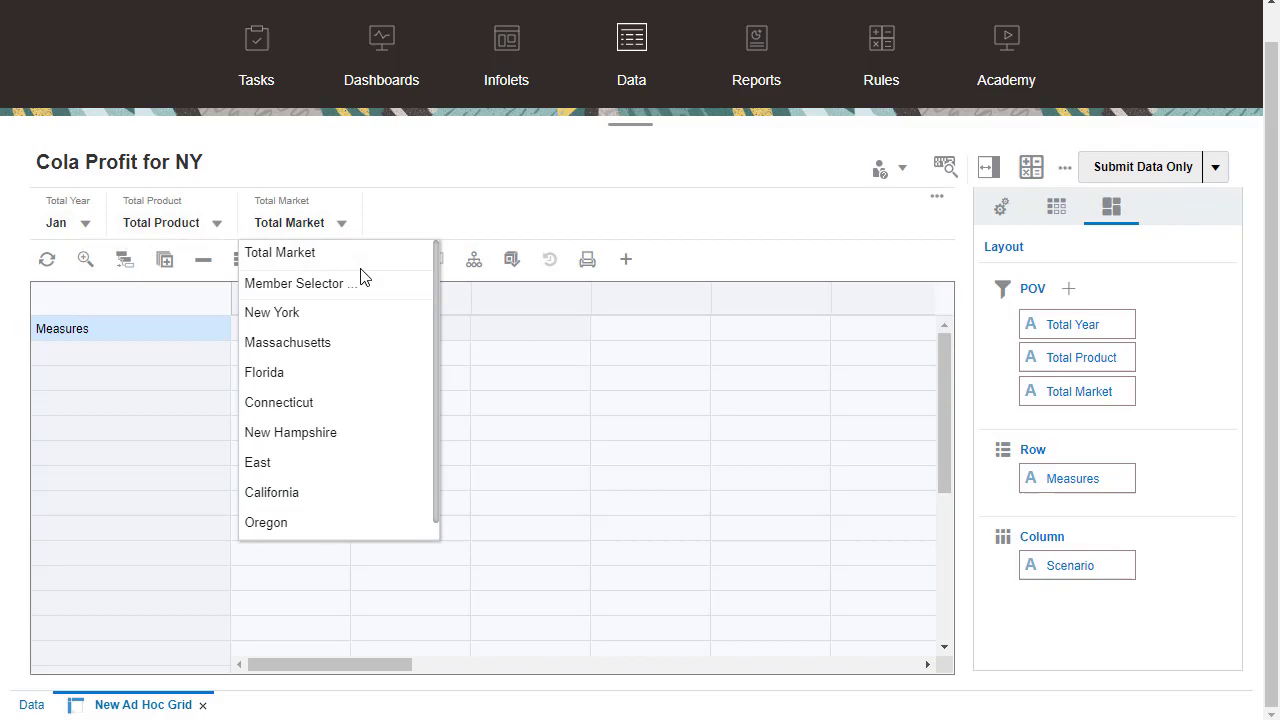
{"action": "left_click", "coordinate": [298, 283]}
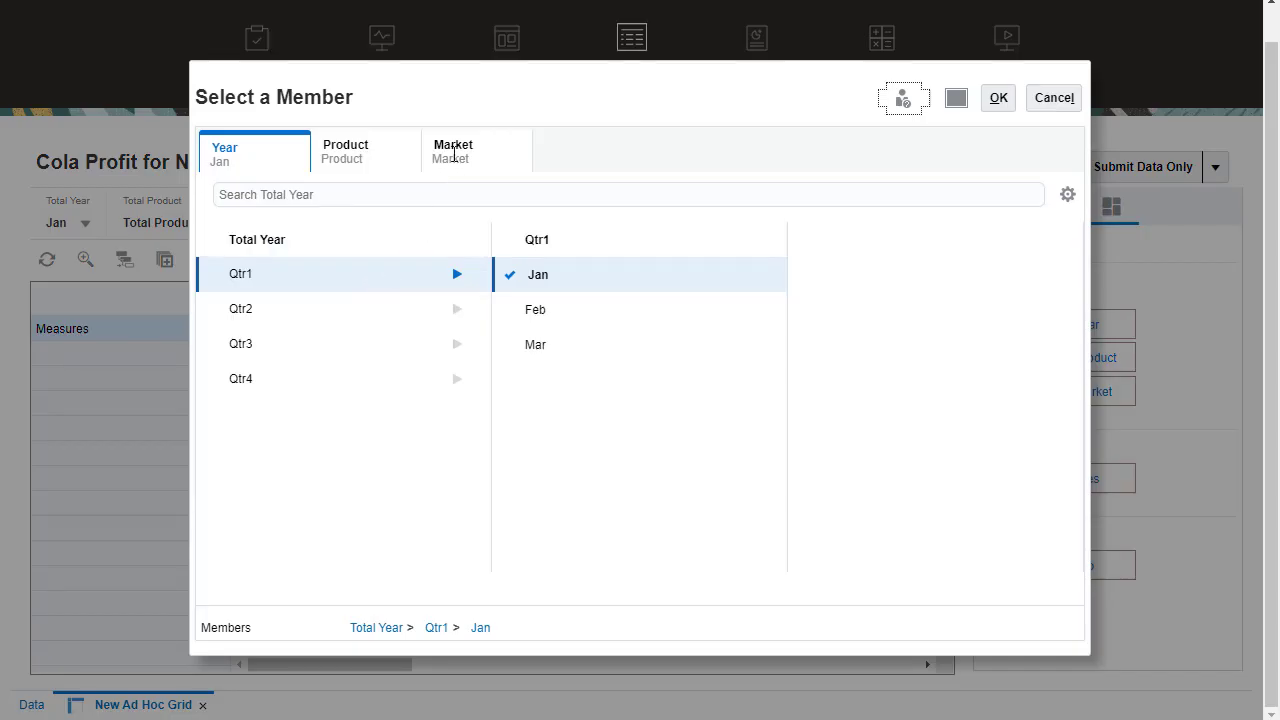
{"action": "left_click", "coordinate": [453, 150]}
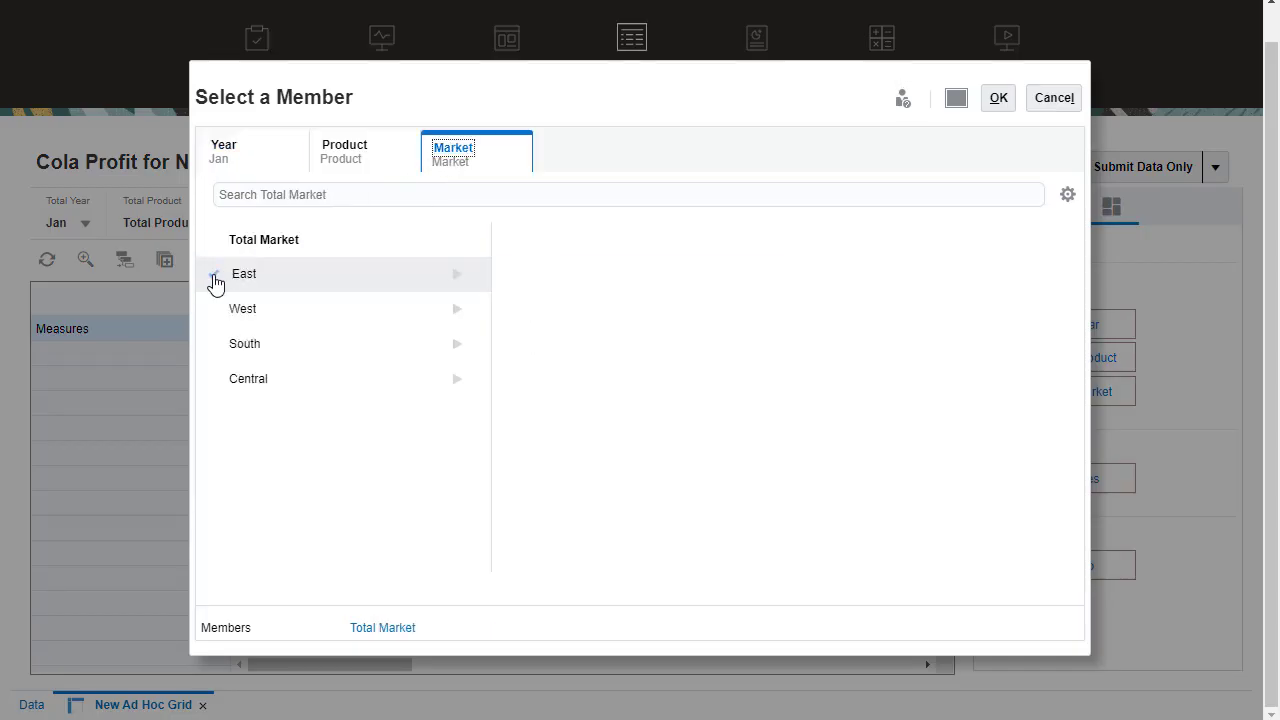
{"action": "left_click", "coordinate": [244, 273]}
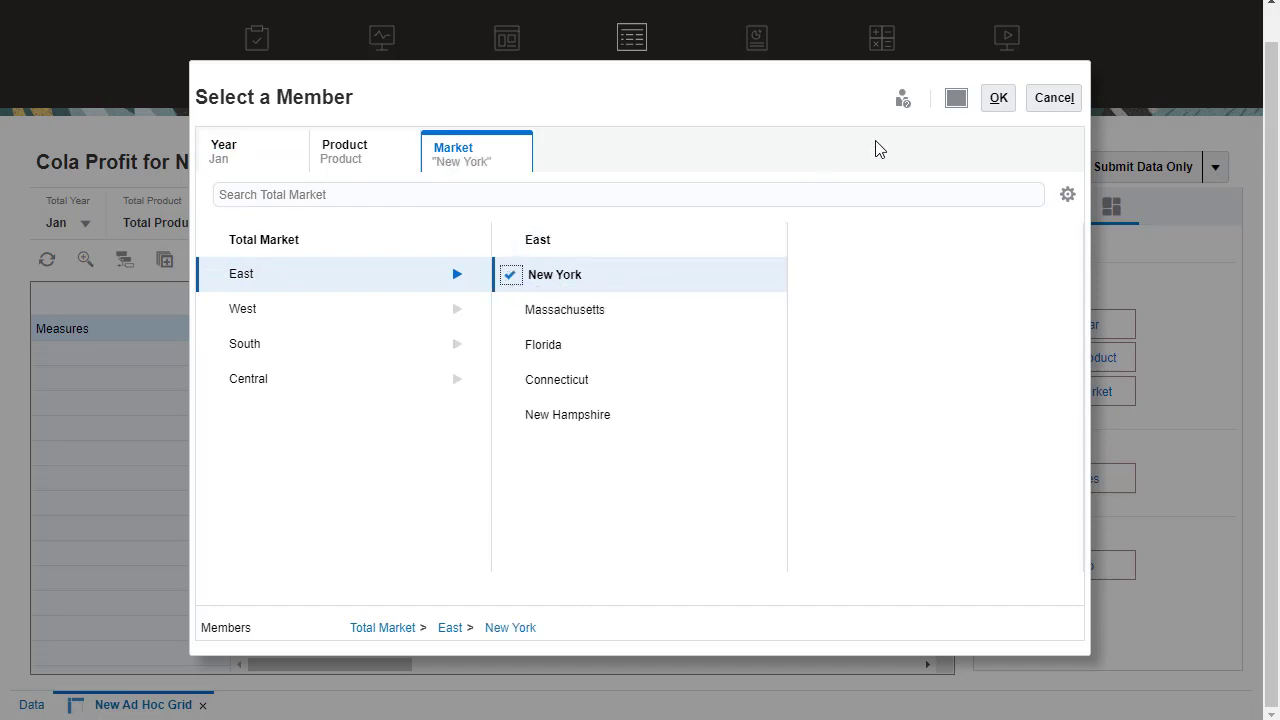
{"action": "left_click", "coordinate": [997, 97]}
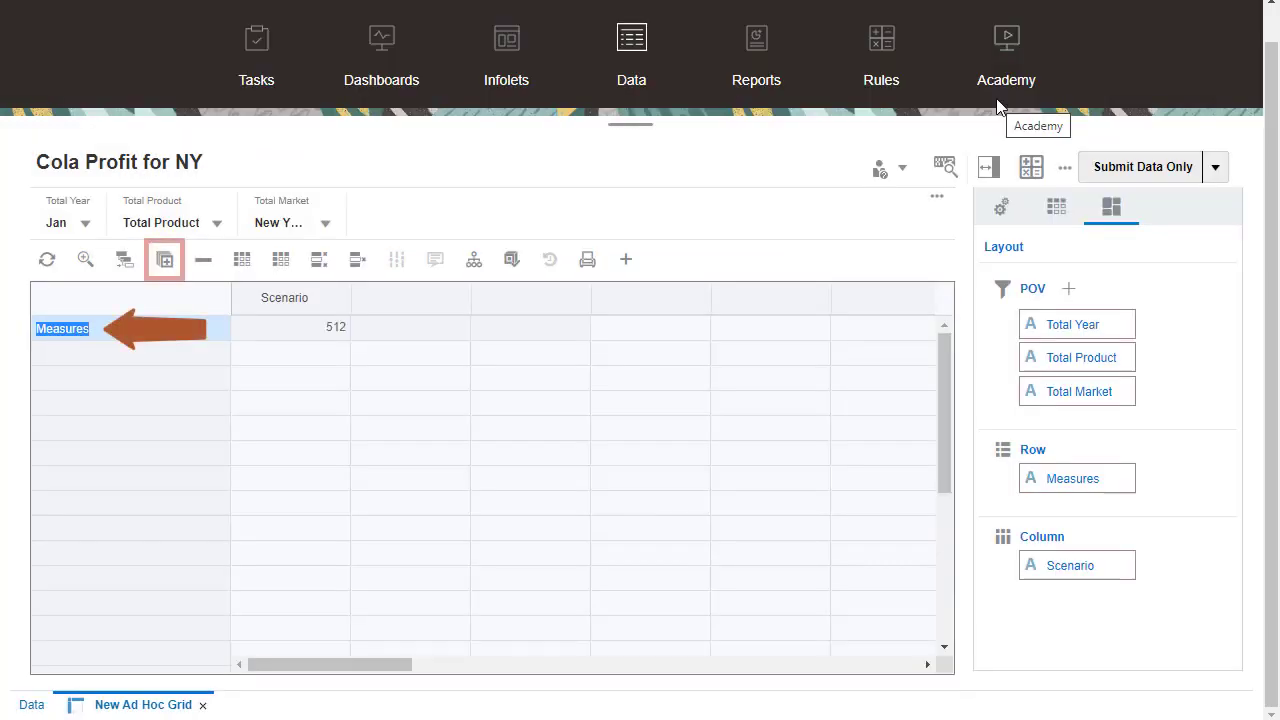
{"action": "mouse_move", "coordinate": [790, 164]}
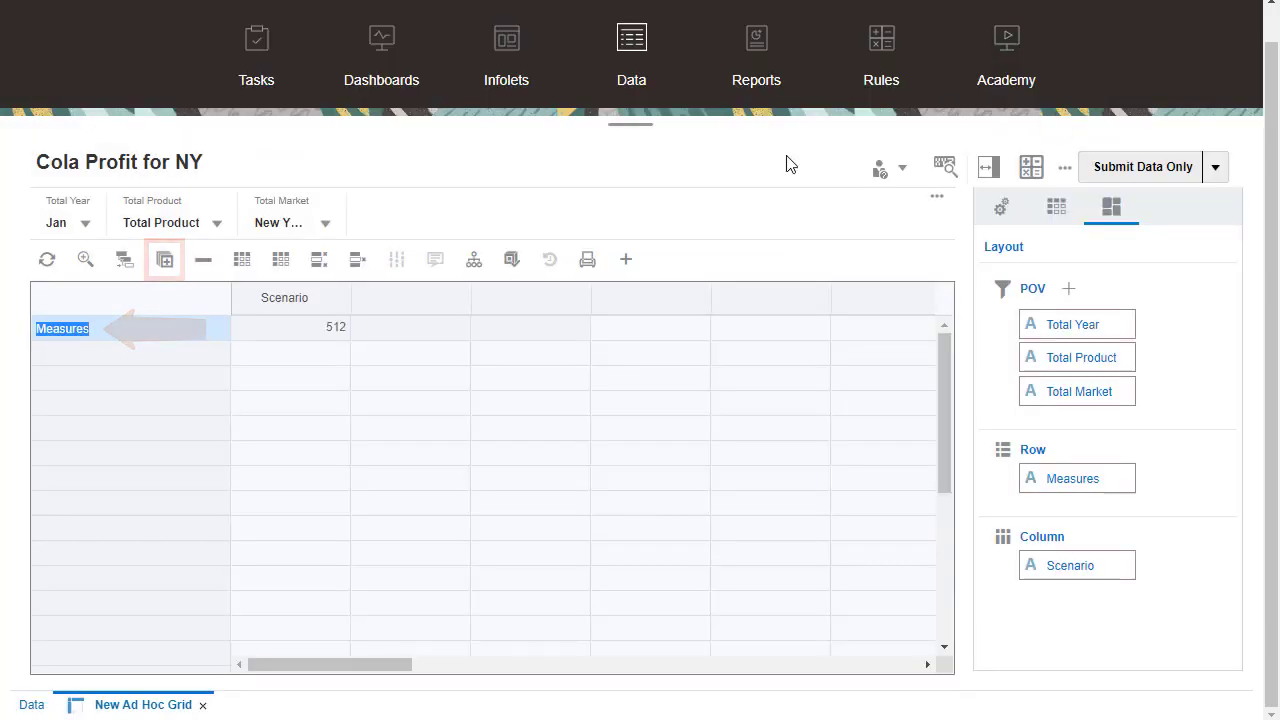
Zoom Measures down to its members and add Actual and Budget columns, then refresh.
{"action": "left_click", "coordinate": [164, 259]}
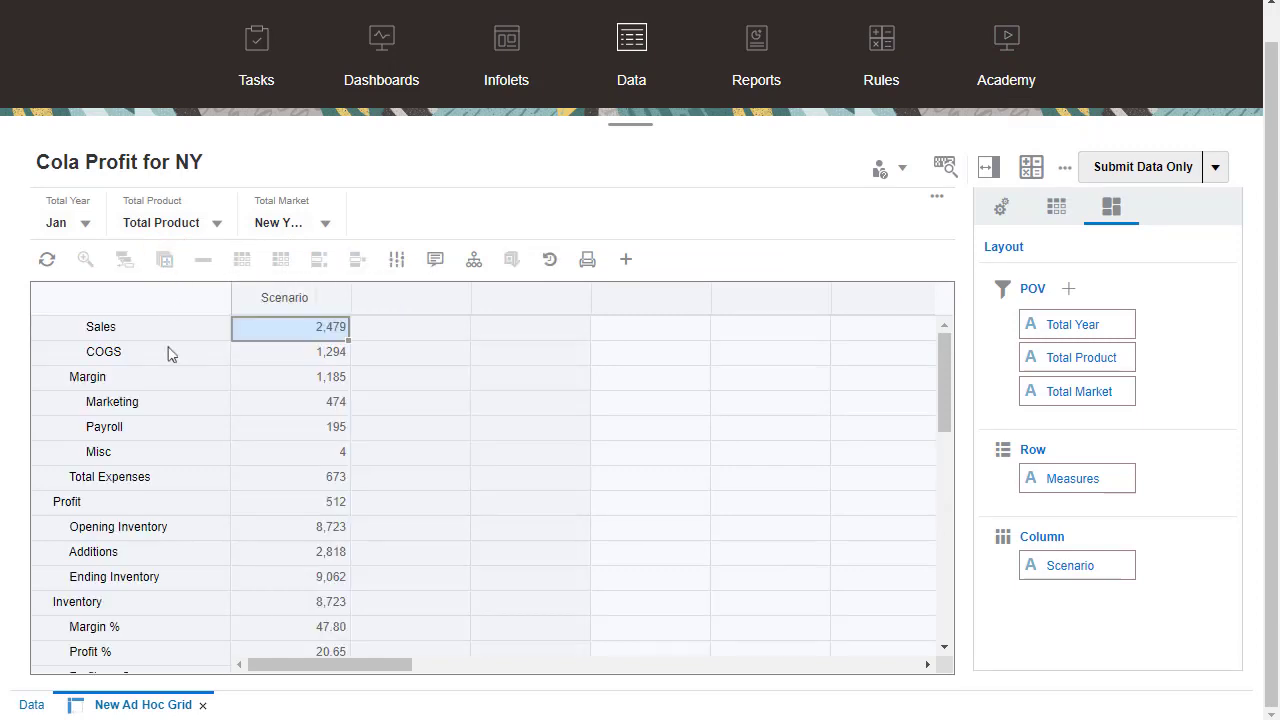
{"action": "mouse_move", "coordinate": [357, 259]}
{"action": "type", "text": "Actual"}
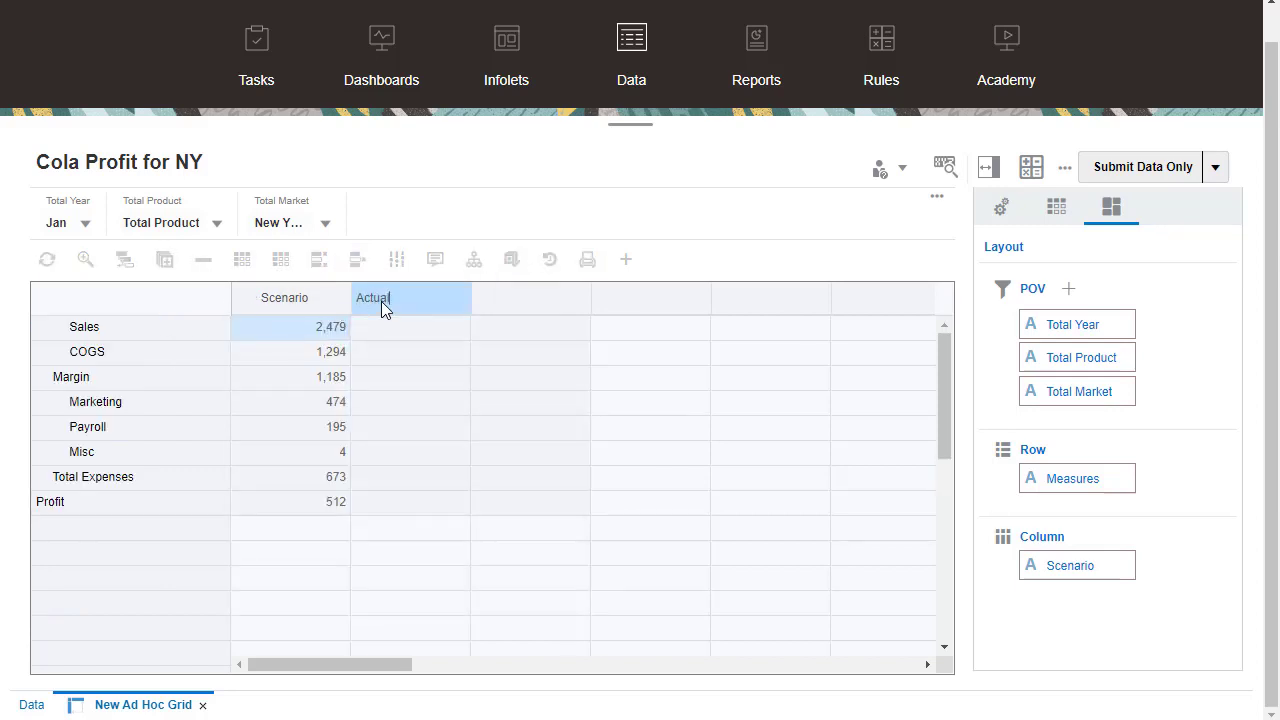
{"action": "type", "text": "Budget"}
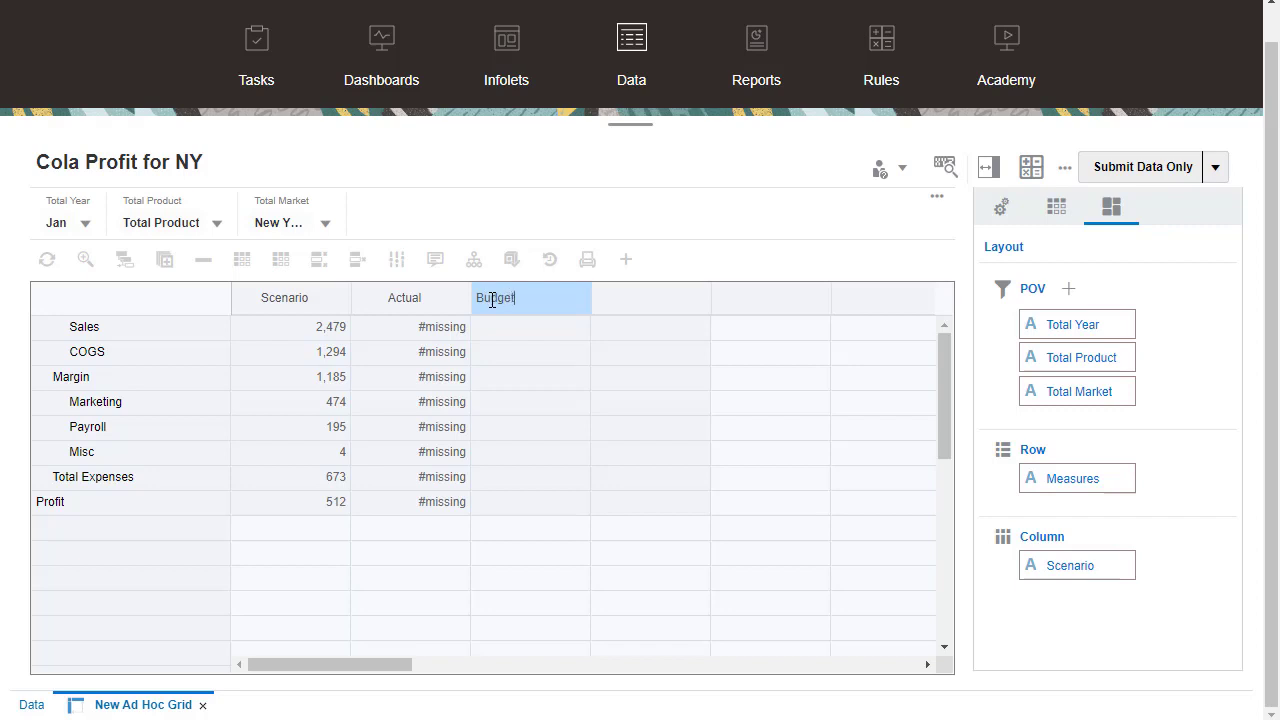
{"action": "left_click", "coordinate": [46, 259]}
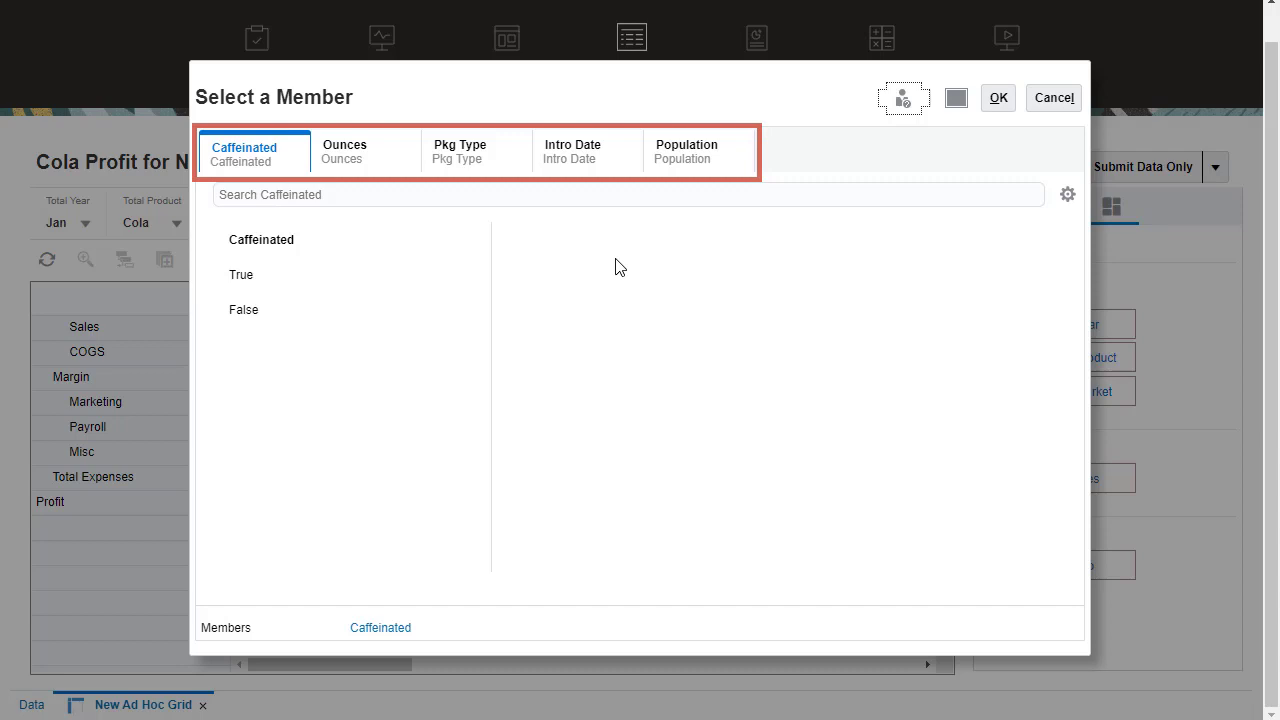
Add the Caffeinated attribute with True selected as a row dimension.
{"action": "left_click", "coordinate": [244, 275]}
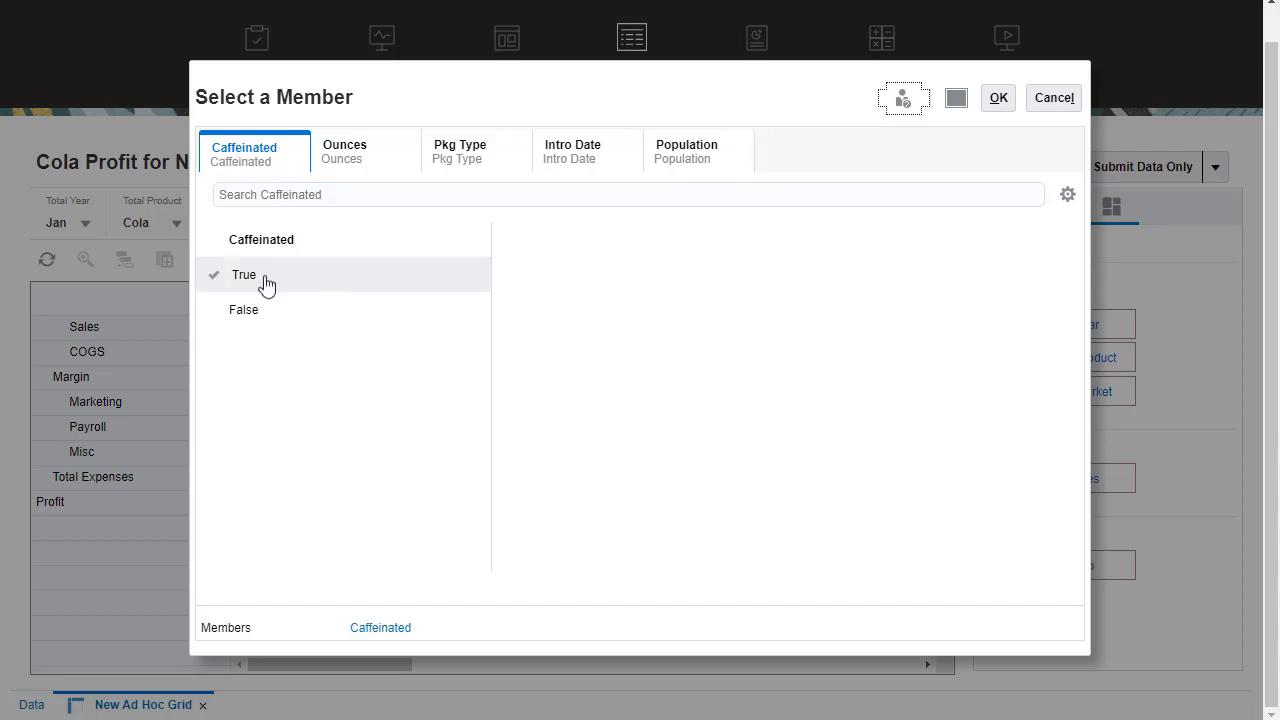
{"action": "left_click", "coordinate": [244, 274]}
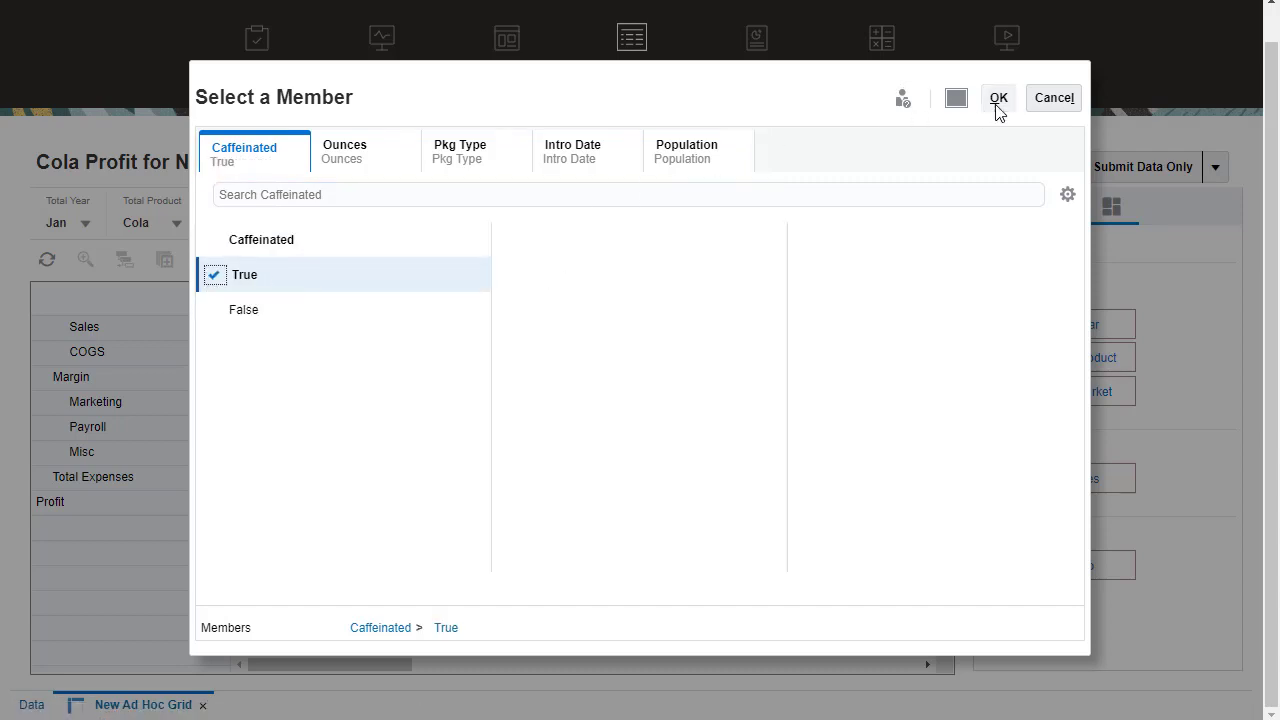
{"action": "left_click", "coordinate": [998, 97]}
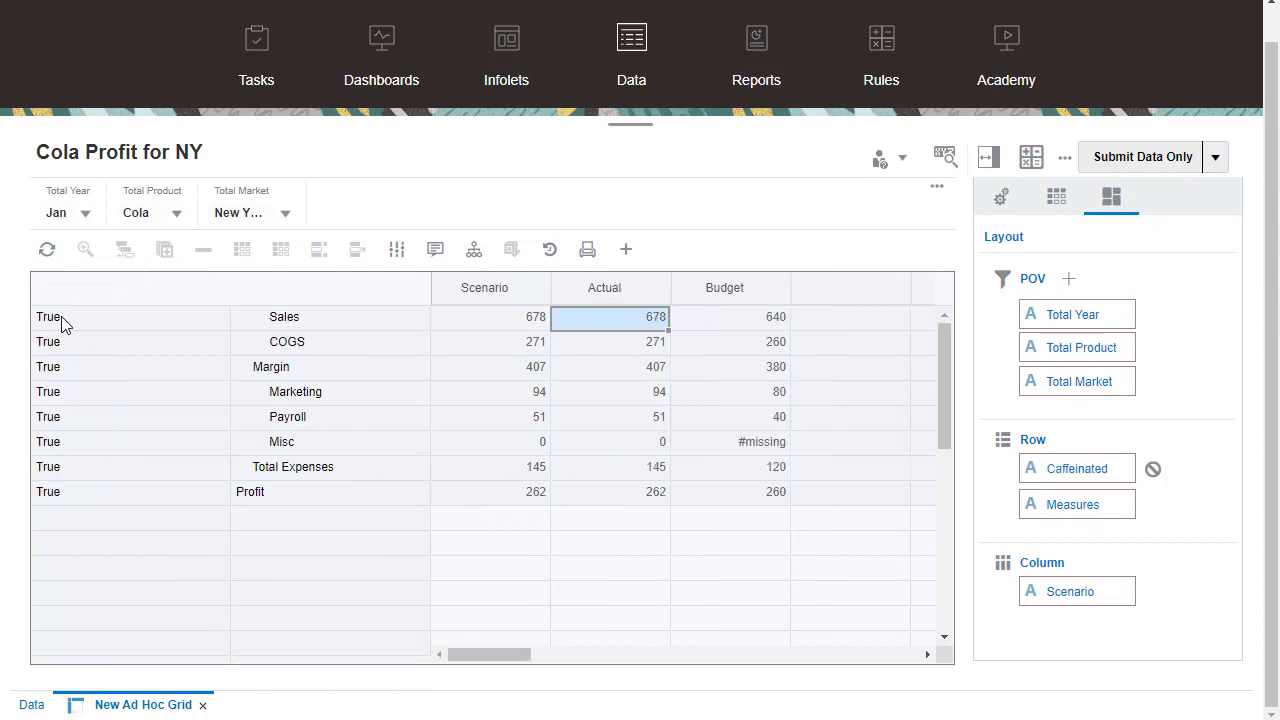
{"action": "mouse_move", "coordinate": [258, 324]}
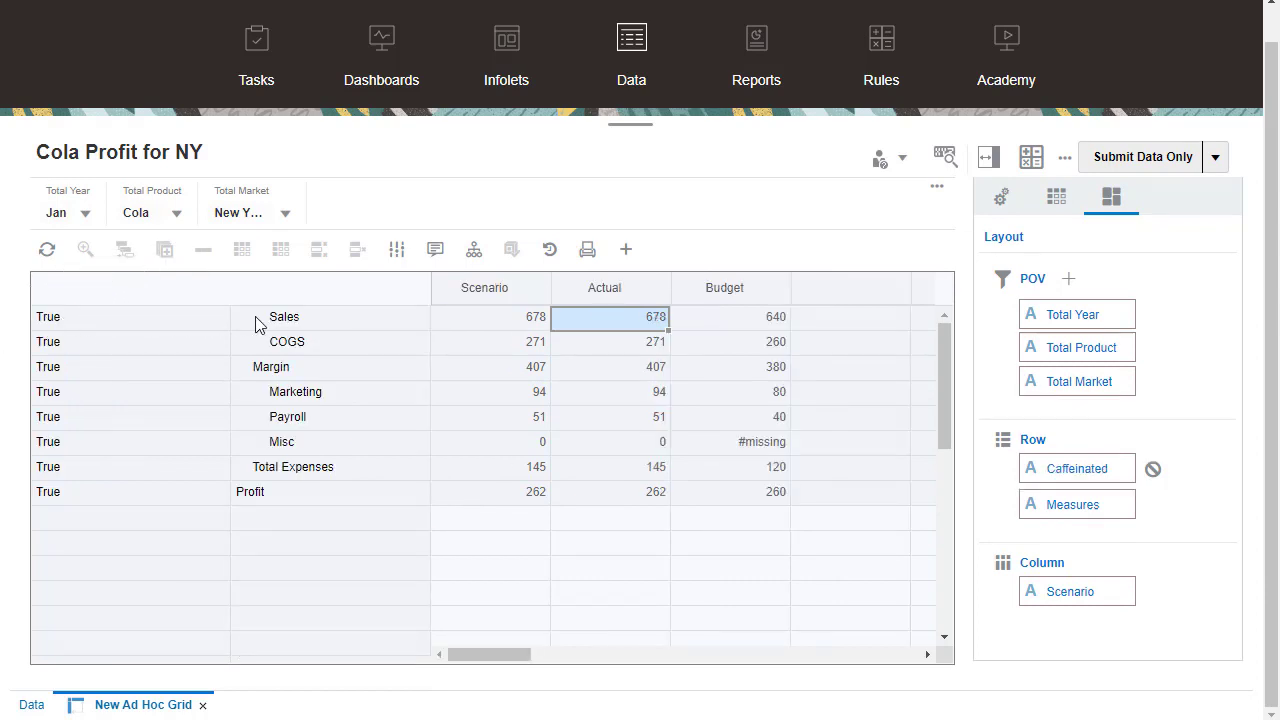
Move Caffeinated below Measures in the layout, then remove it from the rows.
{"action": "left_click_drag", "start_coordinate": [1072, 468], "coordinate": [1072, 504]}
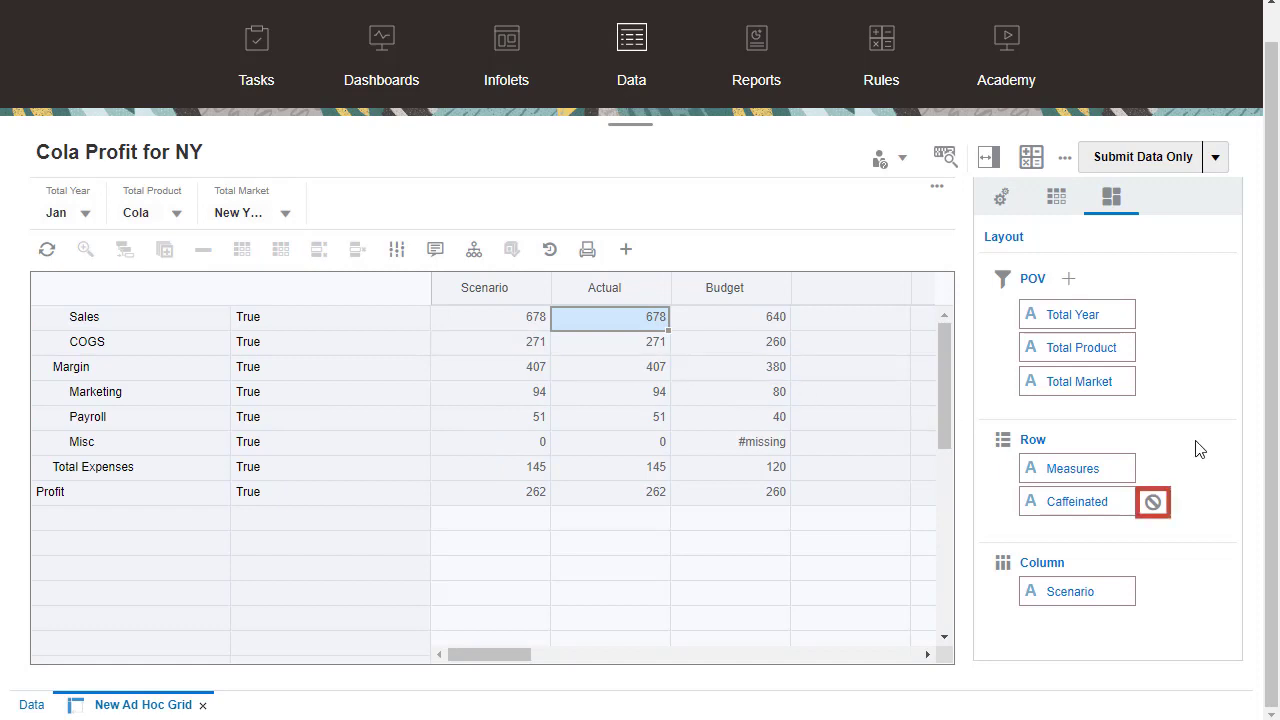
{"action": "left_click", "coordinate": [1152, 501]}
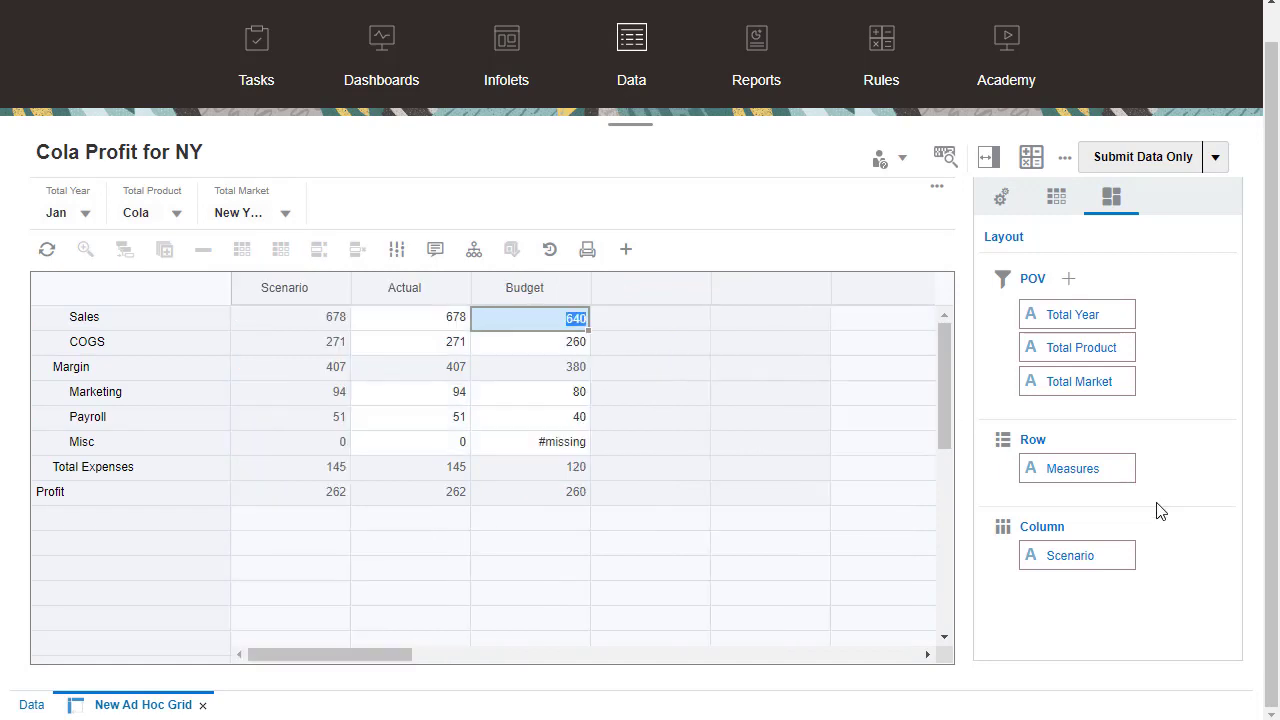
{"action": "left_click", "coordinate": [1215, 157]}
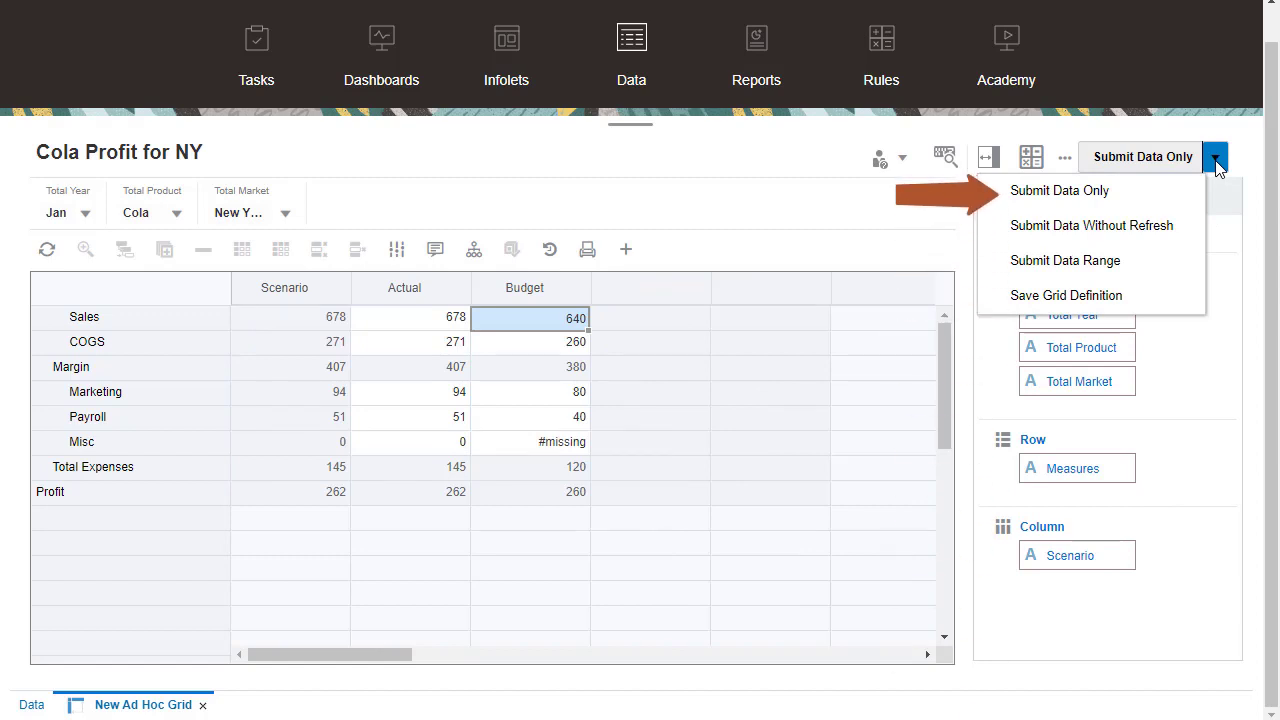
{"action": "mouse_move", "coordinate": [1091, 225]}
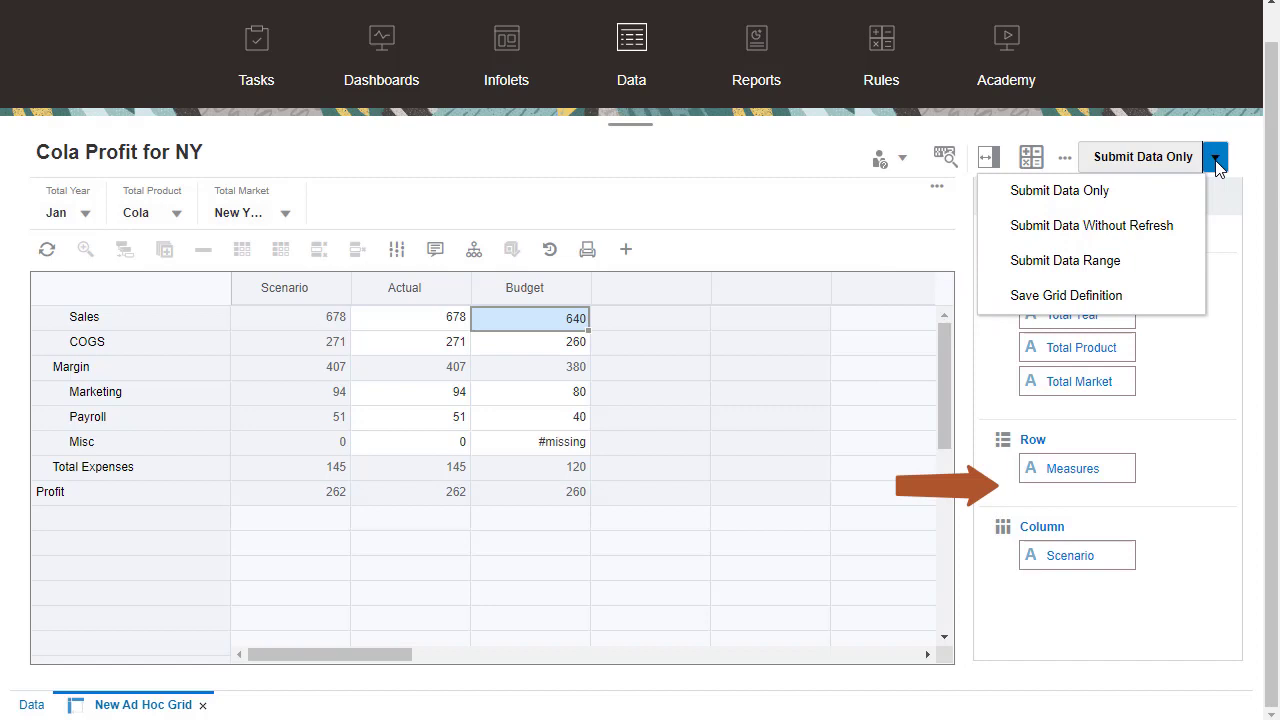
Save the grid definition as 'Cola Profit for NY' with description 'January Cola Profit for New York'.
{"action": "left_click", "coordinate": [1066, 295]}
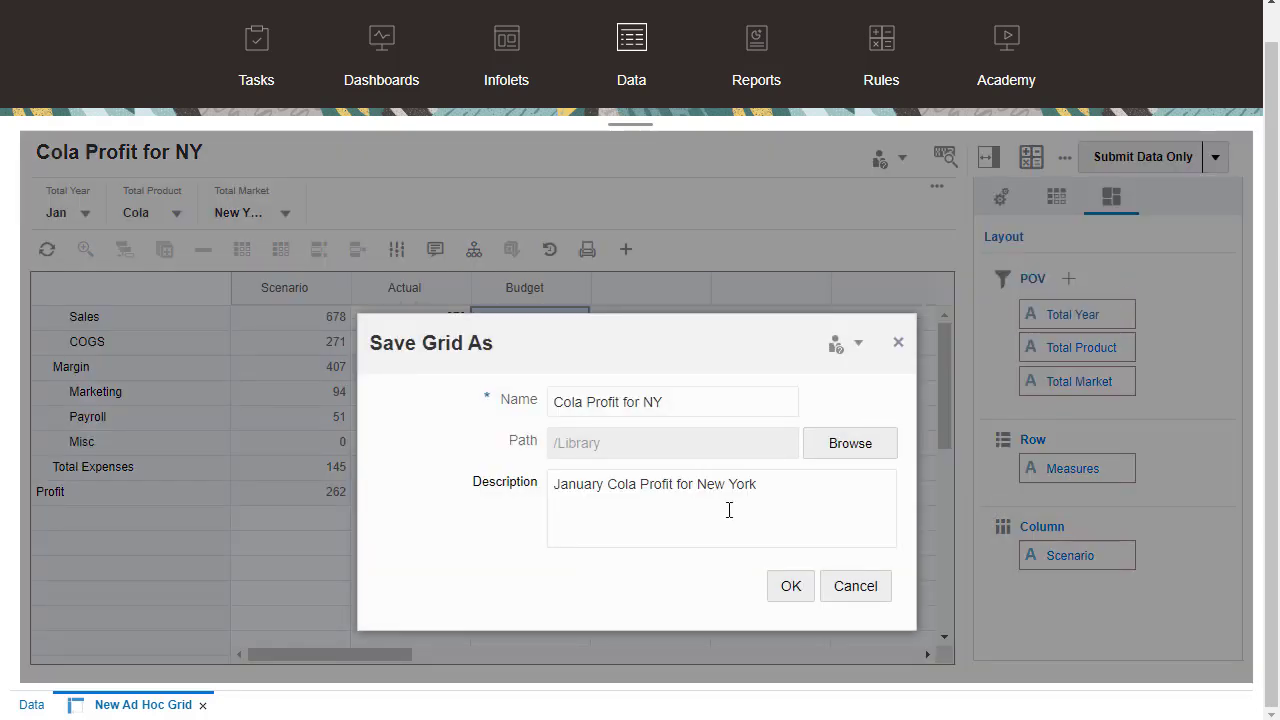
{"action": "left_click", "coordinate": [790, 586]}
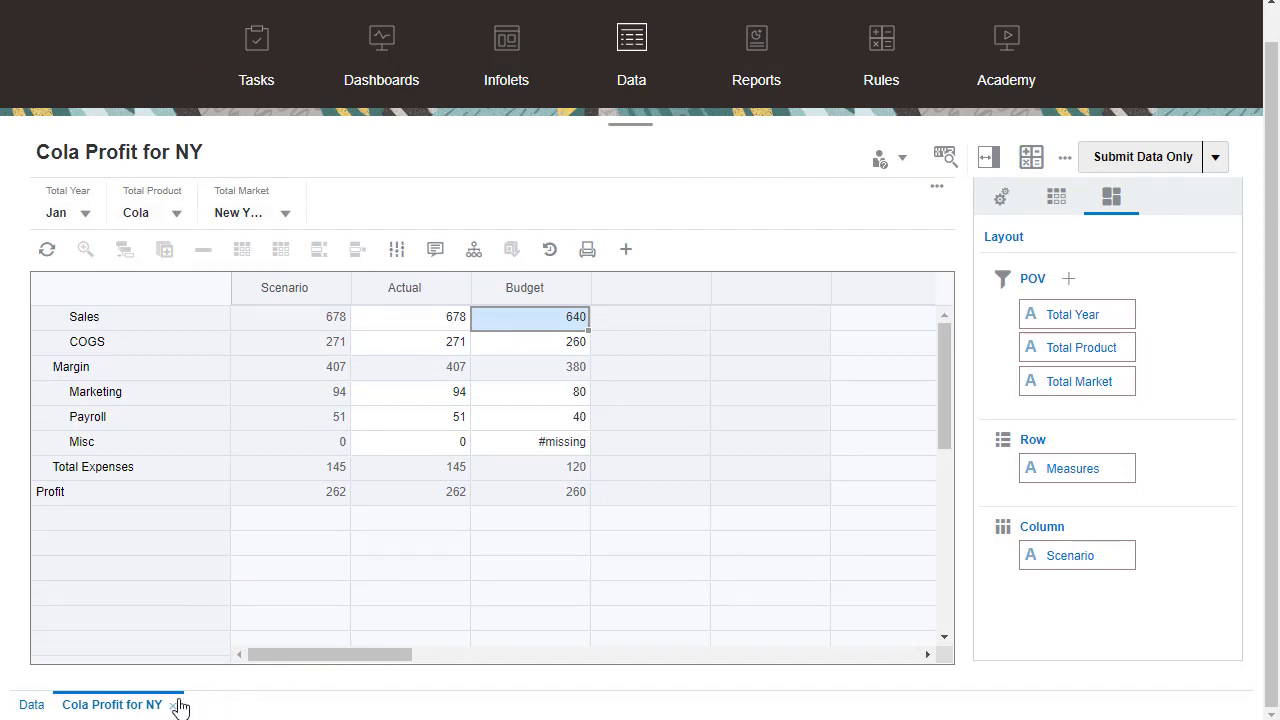
{"action": "left_click", "coordinate": [31, 704]}
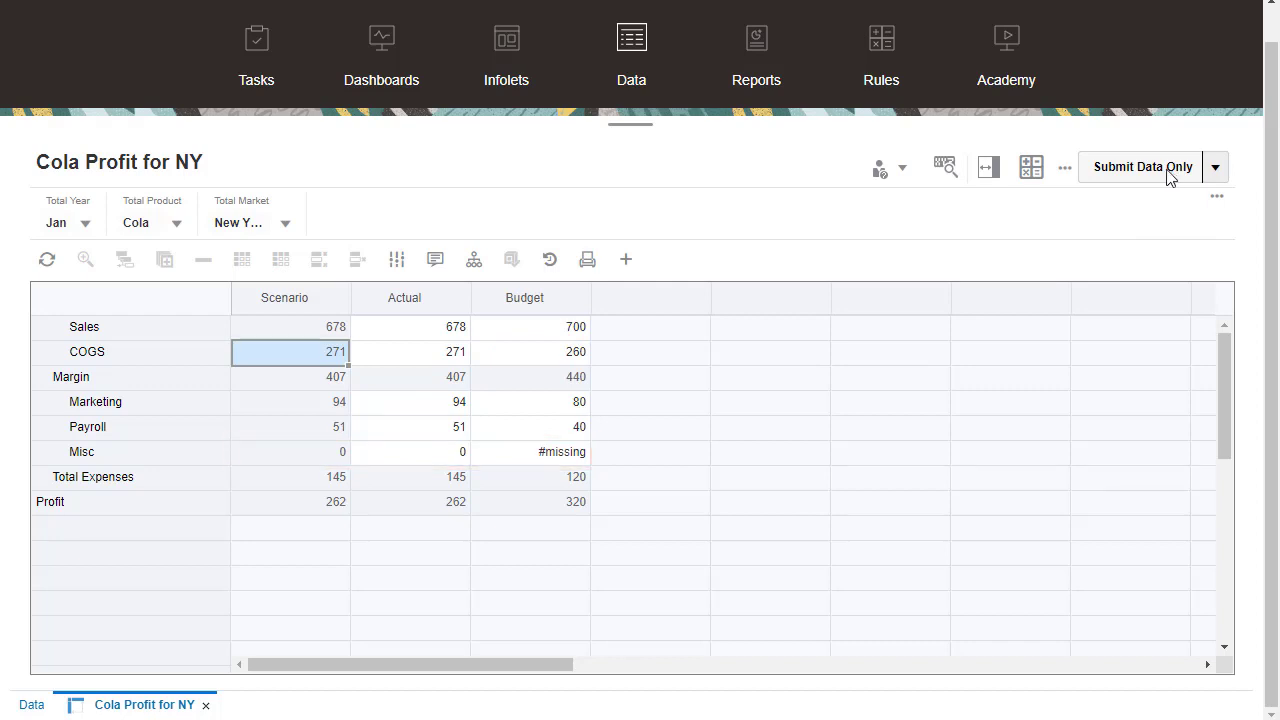
Show the Ad Hoc User Options panel and scroll through it.
{"action": "left_click", "coordinate": [1064, 167]}
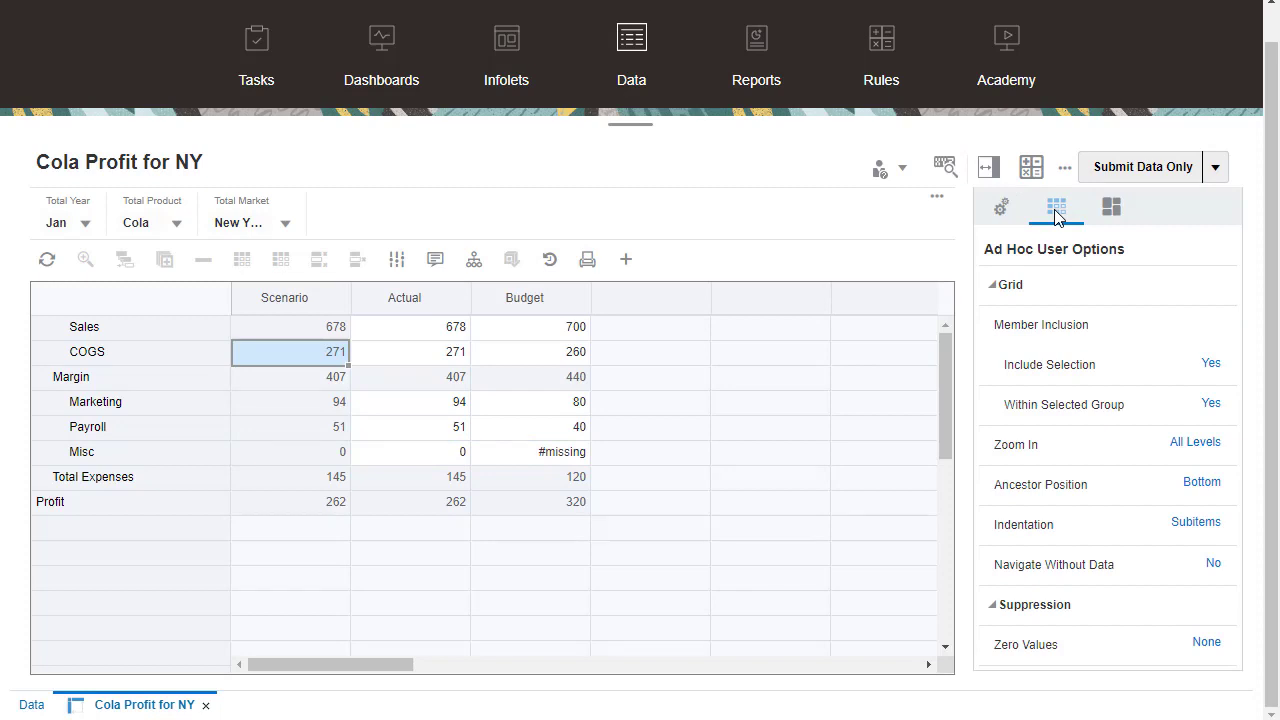
{"action": "scroll", "scroll_direction": "down", "scroll_amount": 3}
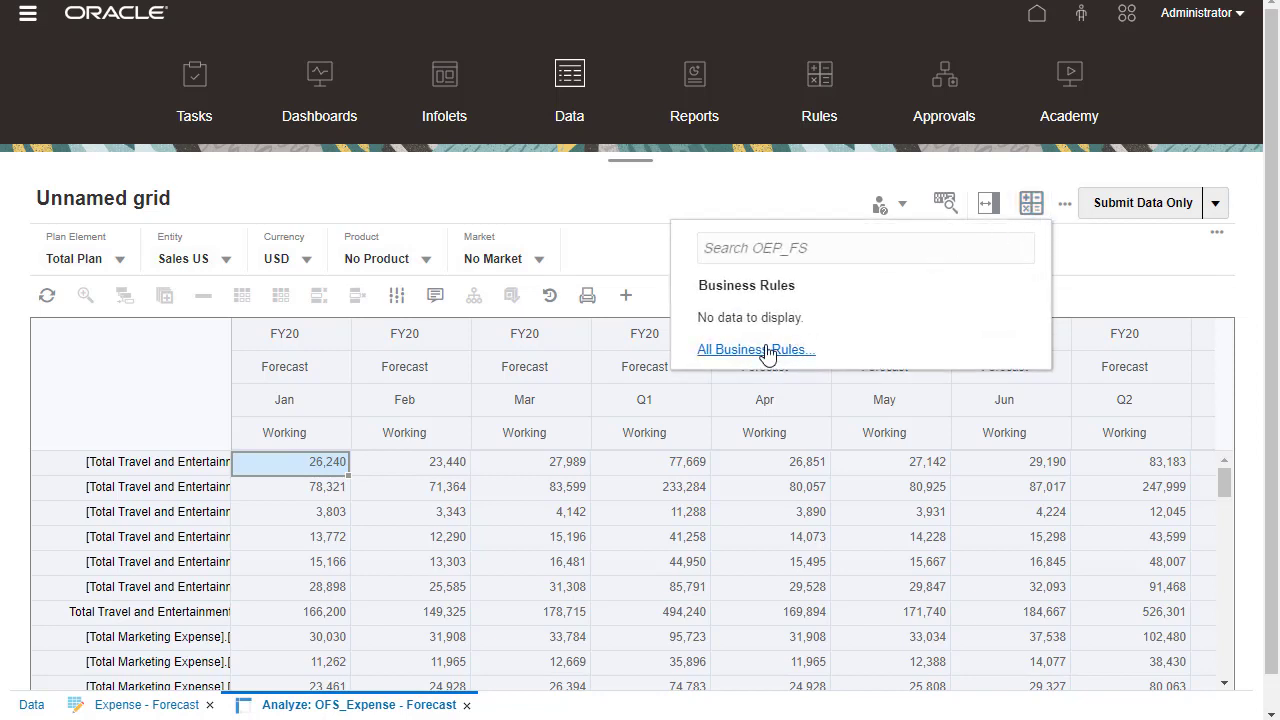
List all business rules across cubes and scroll through them.
{"action": "left_click", "coordinate": [756, 349]}
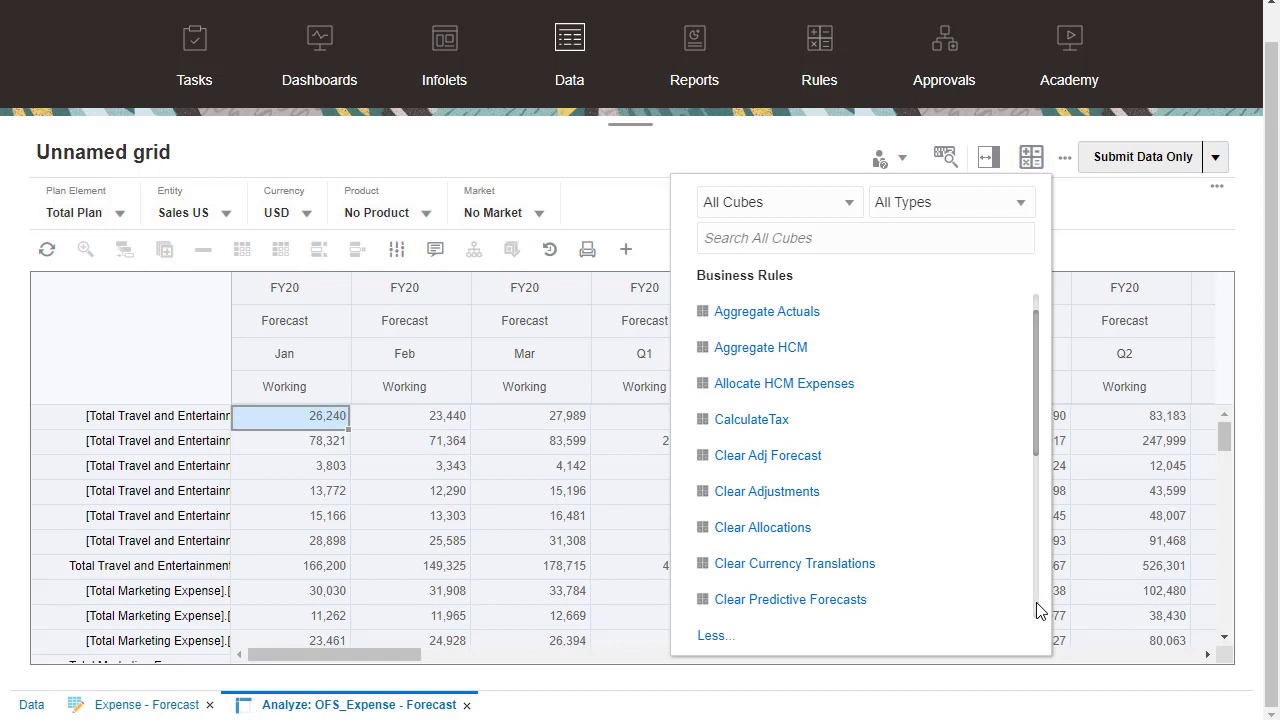
{"action": "scroll", "scroll_direction": "down", "scroll_amount": 3}
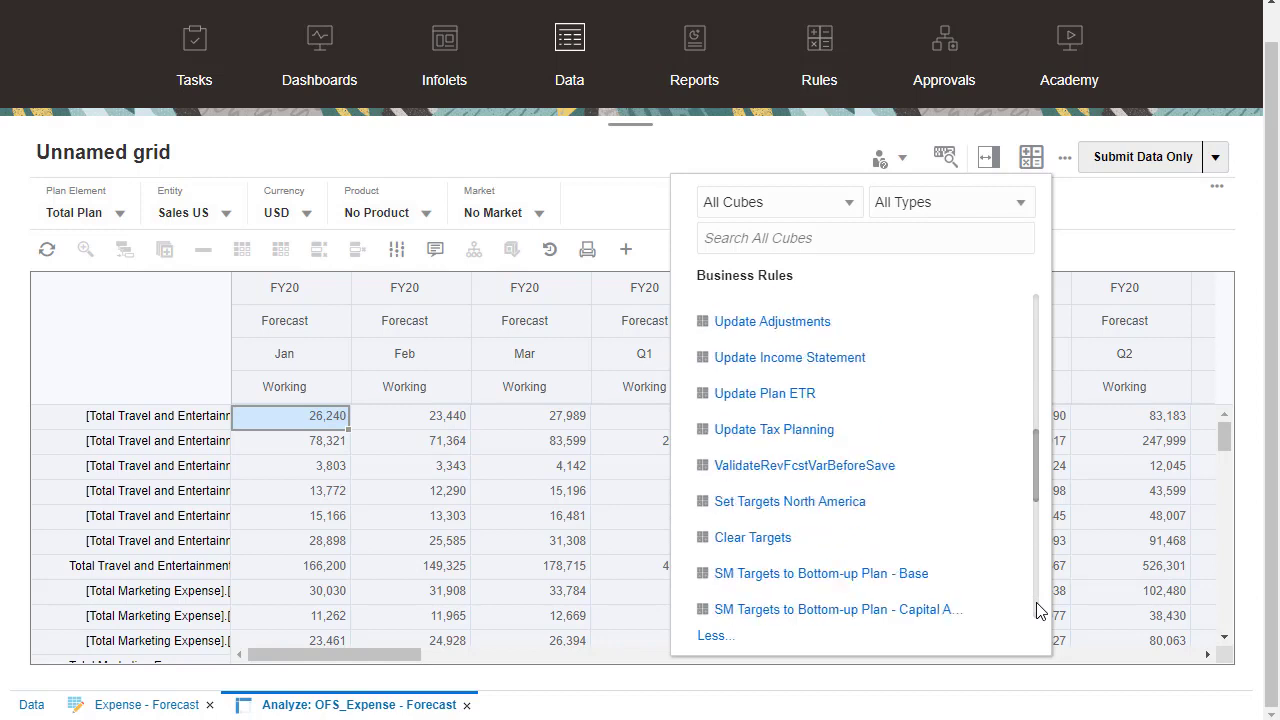
{"action": "scroll", "scroll_direction": "down", "scroll_amount": 3}
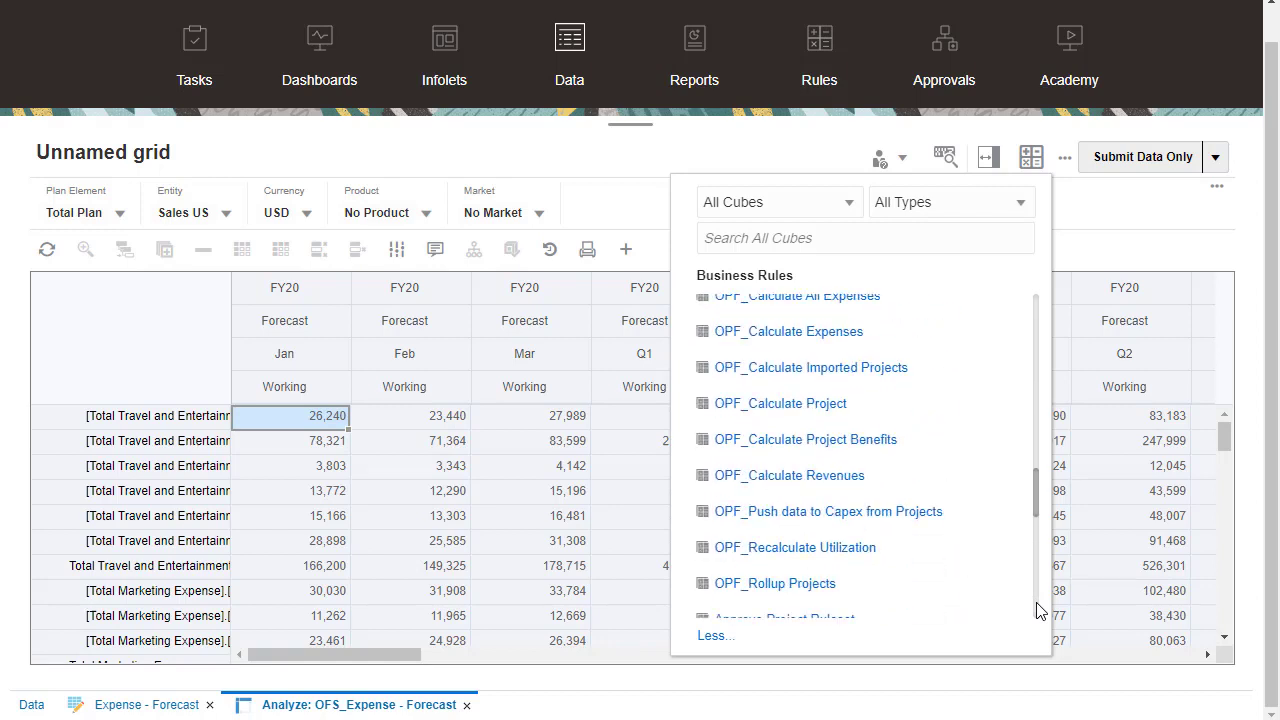